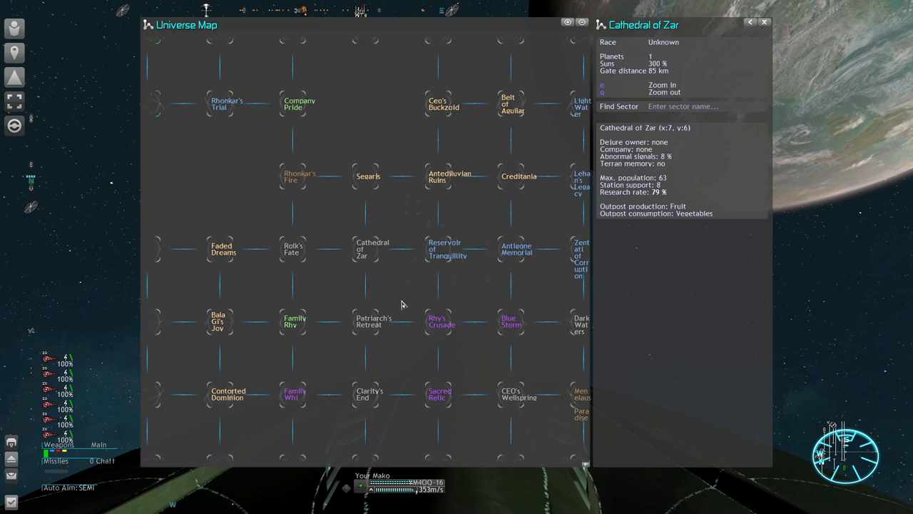
{"action": "mouse_move", "coordinate": [367, 325]}
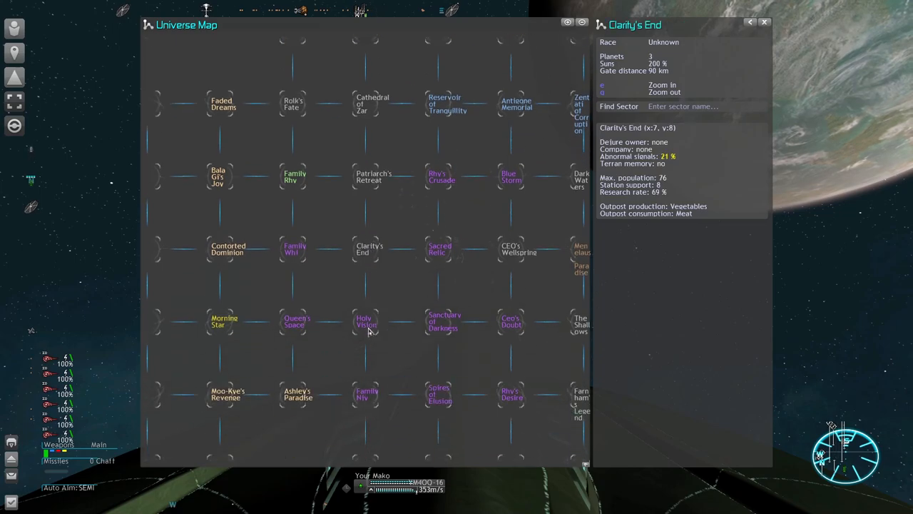
{"action": "mouse_move", "coordinate": [315, 291]}
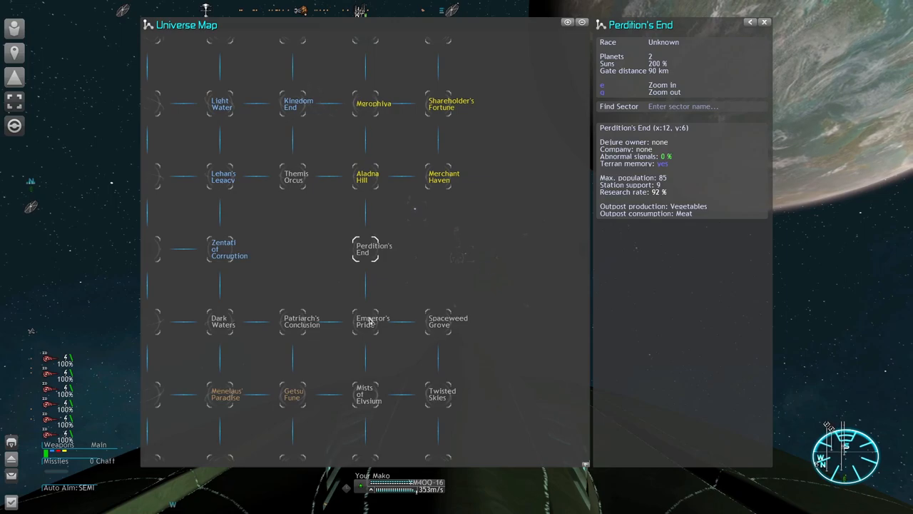
{"action": "mouse_move", "coordinate": [371, 324]}
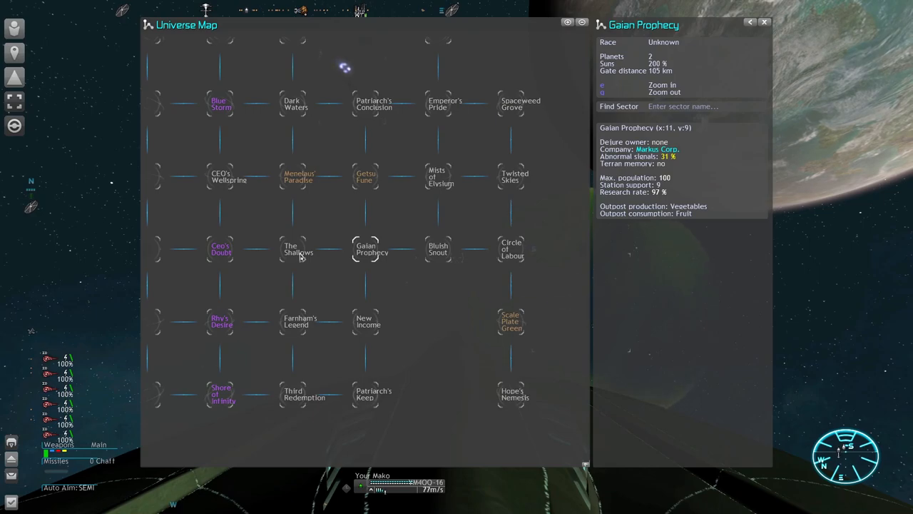
- Select Perdition's End to show its 85 max population and 92% research rate
{"action": "left_click", "coordinate": [298, 248]}
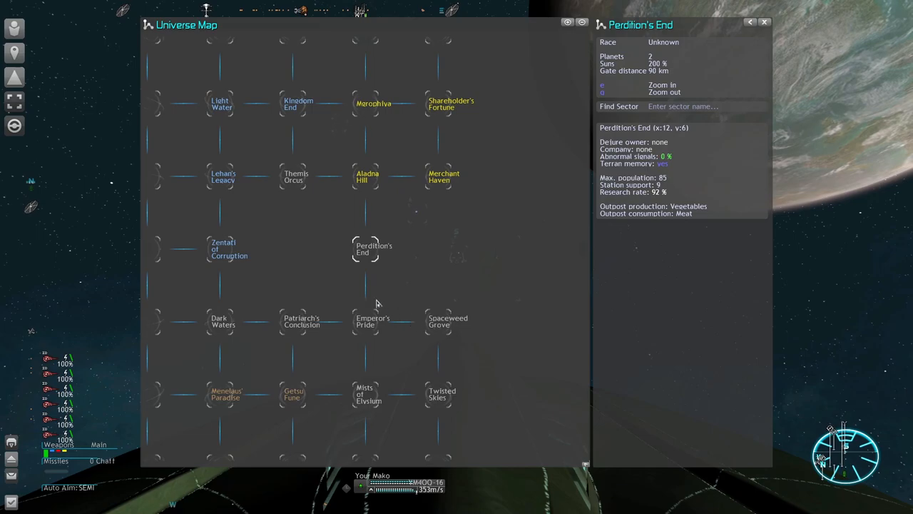
{"action": "mouse_move", "coordinate": [370, 323]}
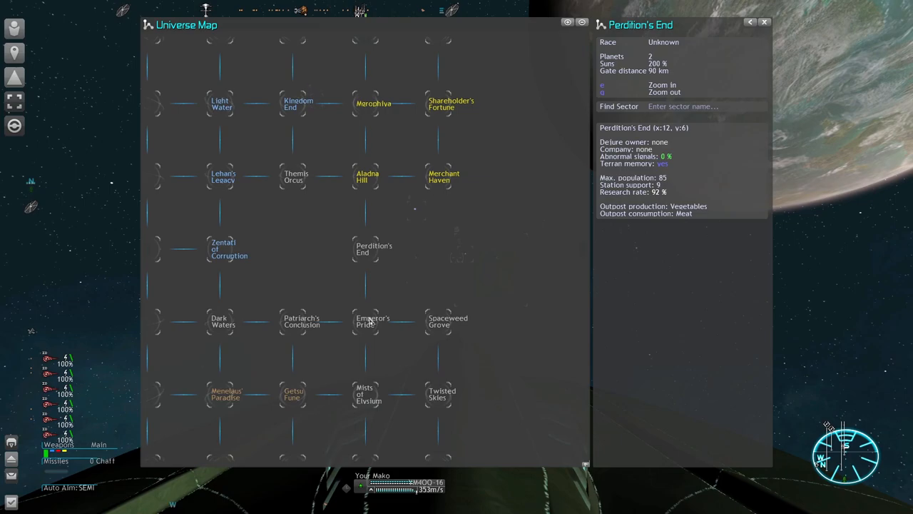
{"action": "mouse_move", "coordinate": [371, 325]}
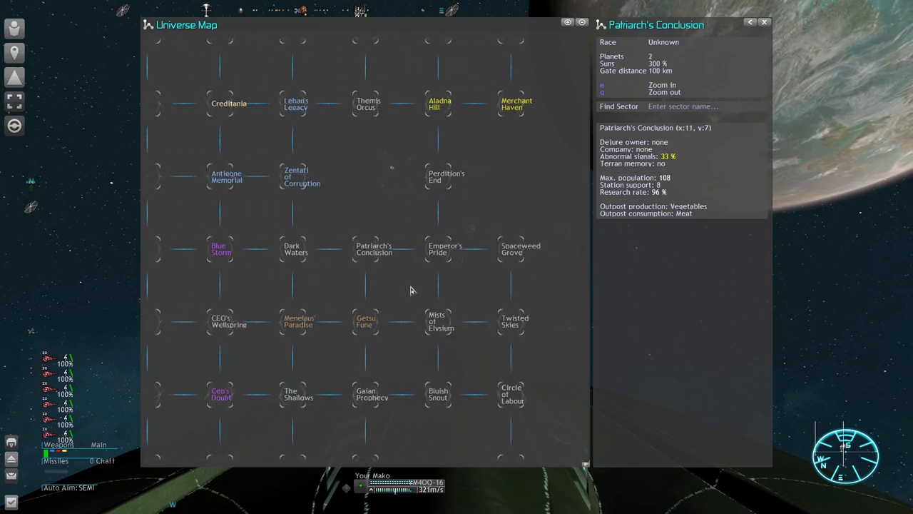
{"action": "mouse_move", "coordinate": [442, 309]}
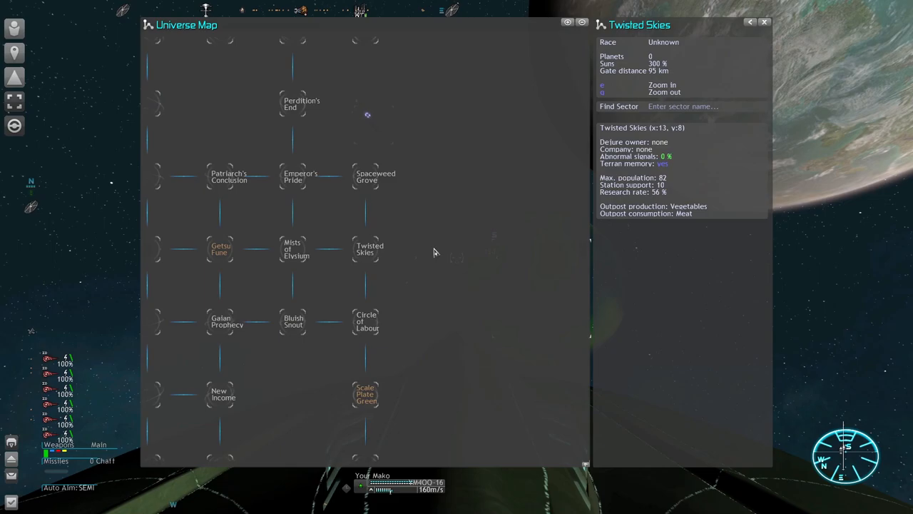
{"action": "mouse_move", "coordinate": [389, 298]}
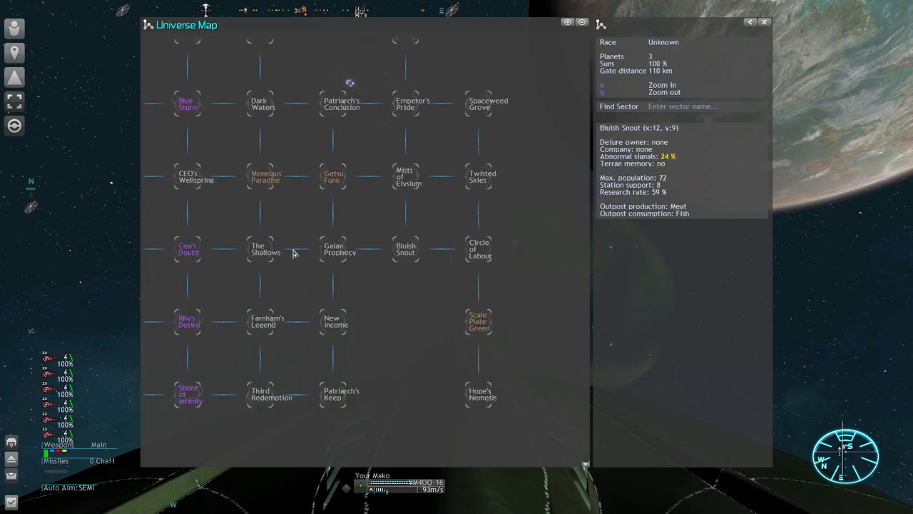
- Select Themis Orcus to show its 75 max population and 73% research rate
{"action": "left_click", "coordinate": [366, 248]}
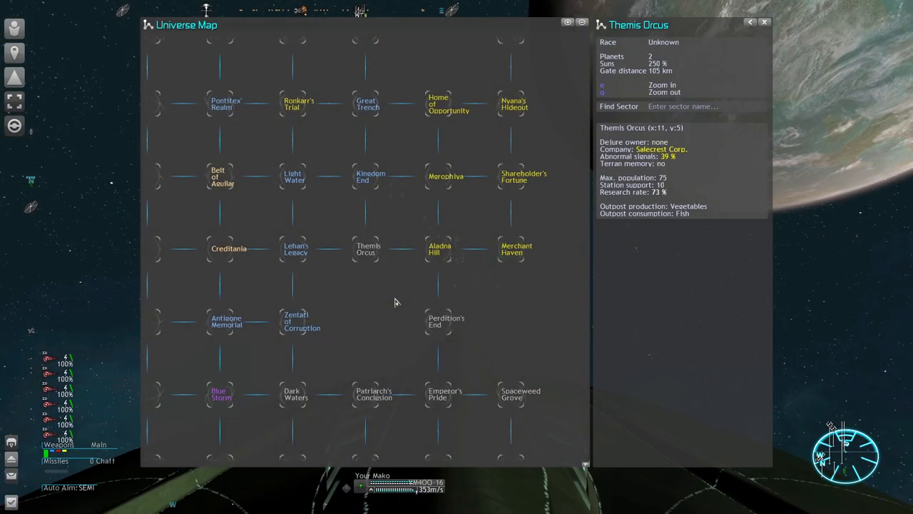
- Select Rolk's Fate to show its 117 max population and 46% research rate
{"action": "left_click", "coordinate": [662, 84]}
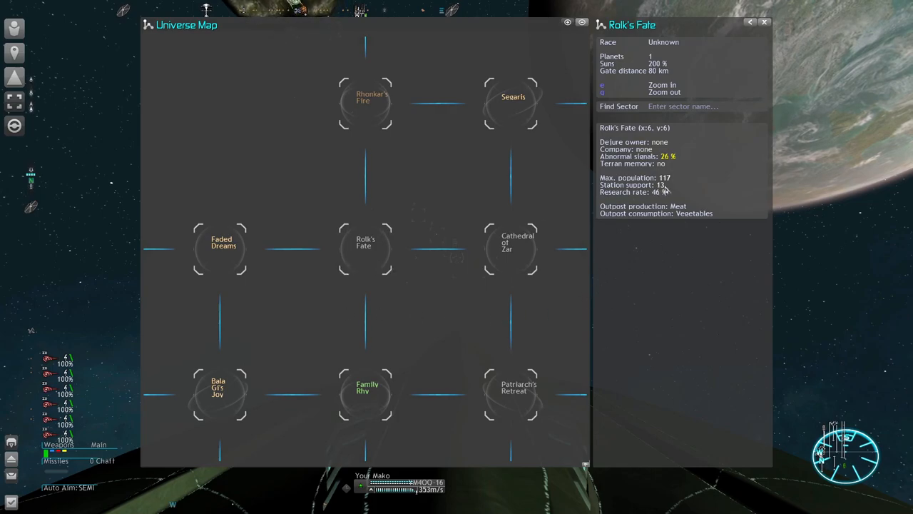
{"action": "mouse_move", "coordinate": [676, 265]}
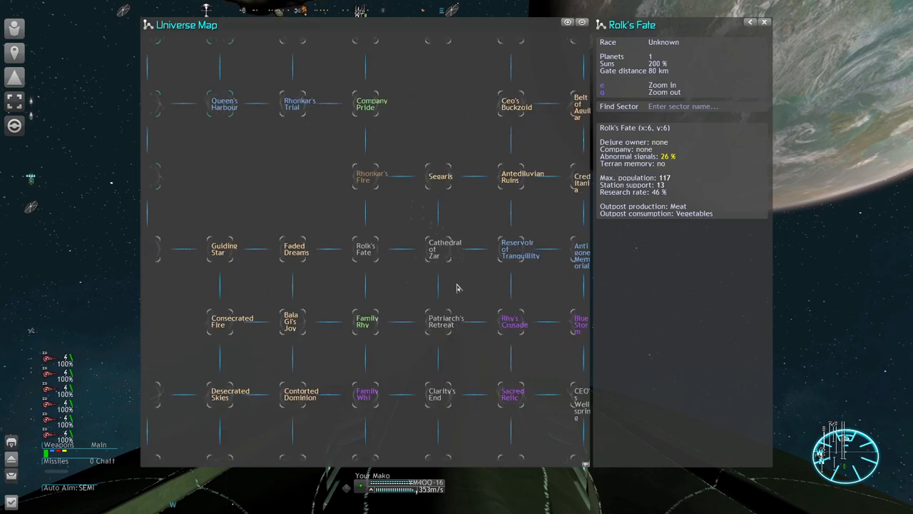
- Click through nearby sectors, ending on Patriarch's Retreat (104 max population, 82% research)
{"action": "left_click", "coordinate": [665, 91]}
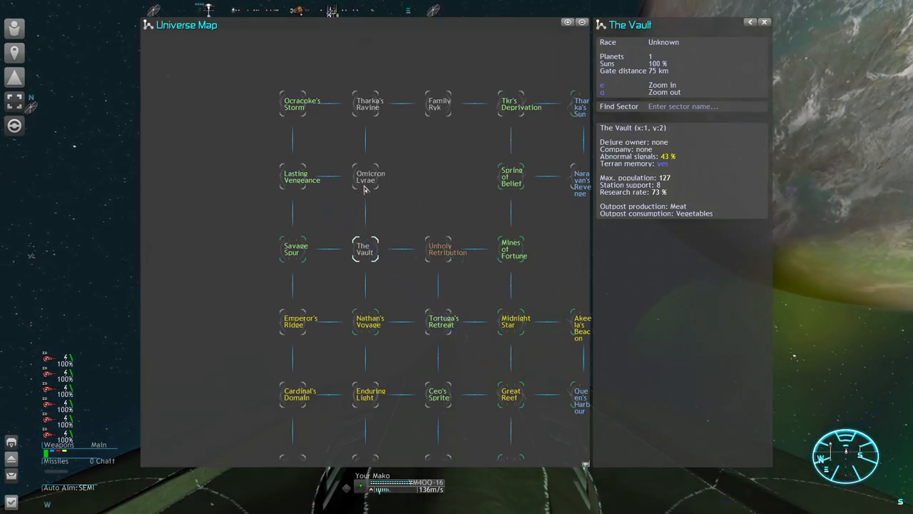
{"action": "left_click", "coordinate": [370, 177]}
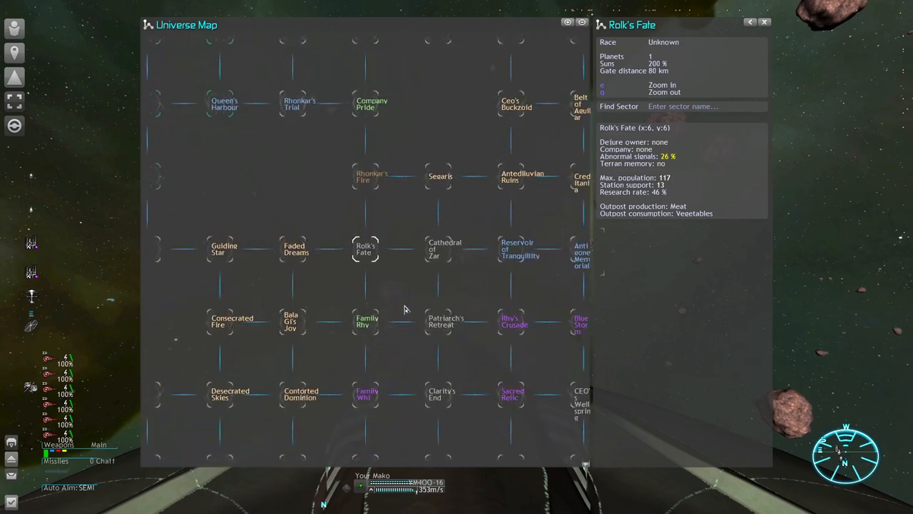
{"action": "mouse_move", "coordinate": [432, 257]}
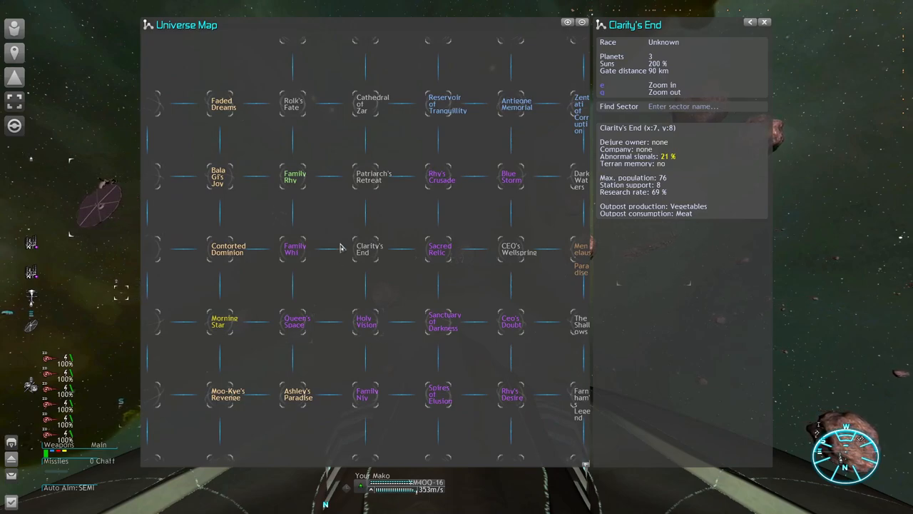
{"action": "mouse_move", "coordinate": [349, 267]}
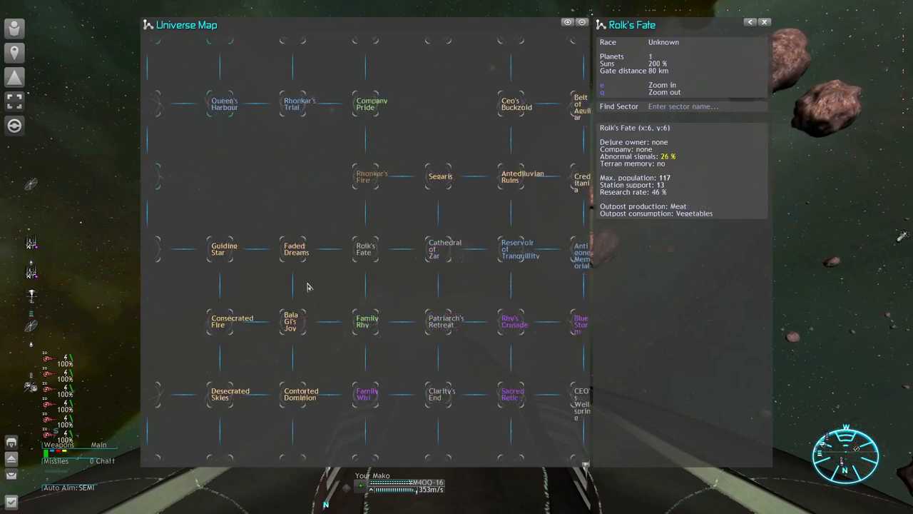
{"action": "mouse_move", "coordinate": [299, 257]}
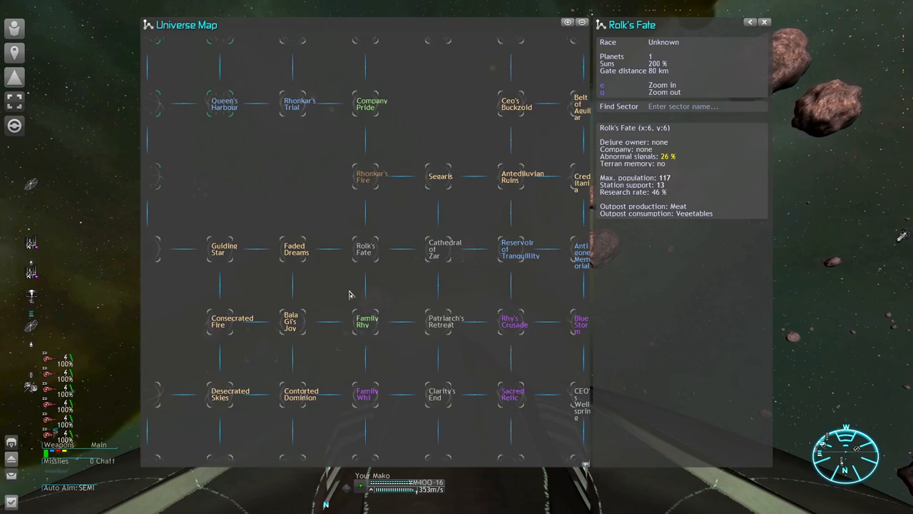
{"action": "mouse_move", "coordinate": [299, 257]}
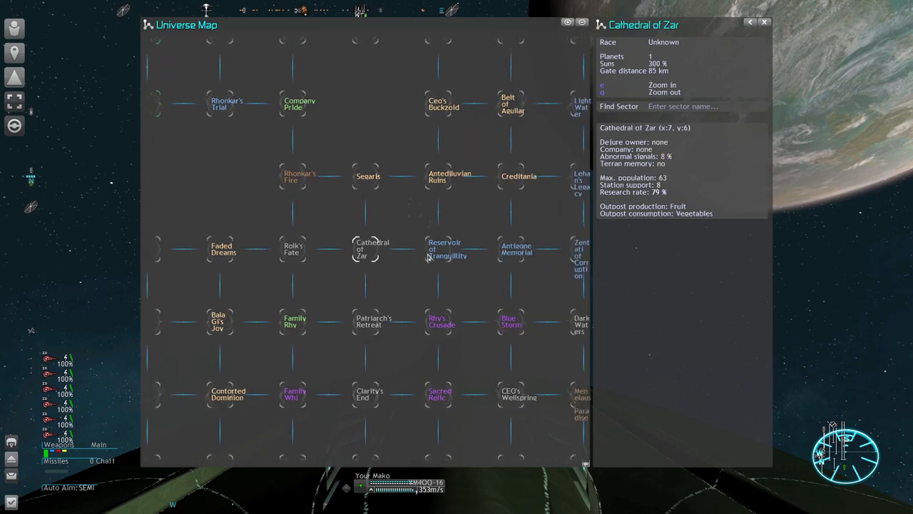
{"action": "mouse_move", "coordinate": [385, 284]}
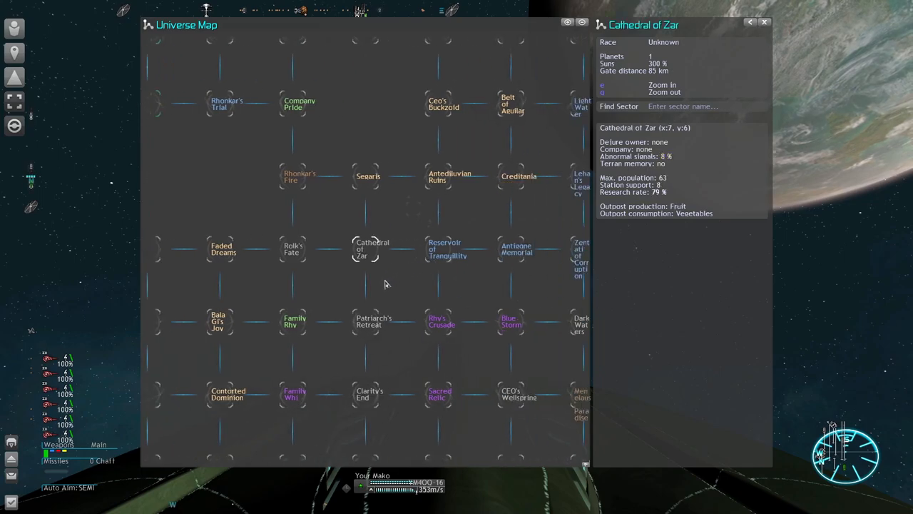
{"action": "mouse_move", "coordinate": [376, 317]}
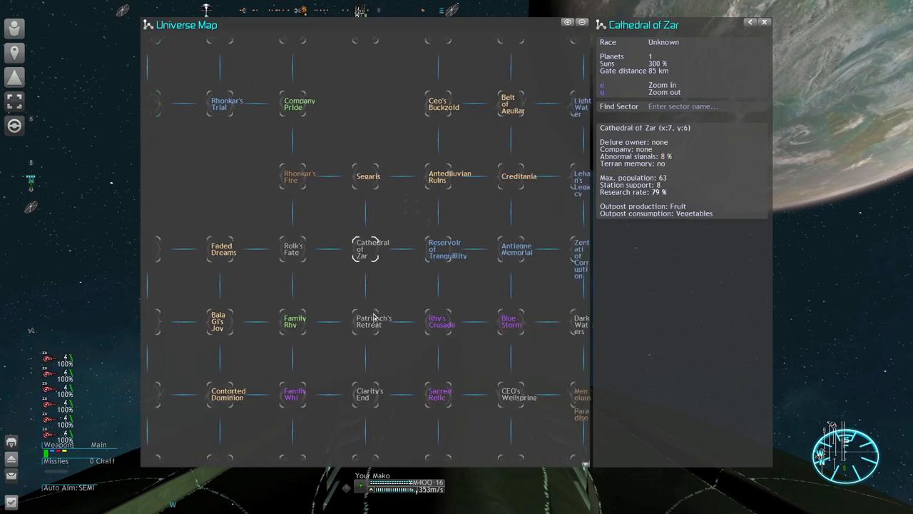
{"action": "left_click", "coordinate": [374, 321]}
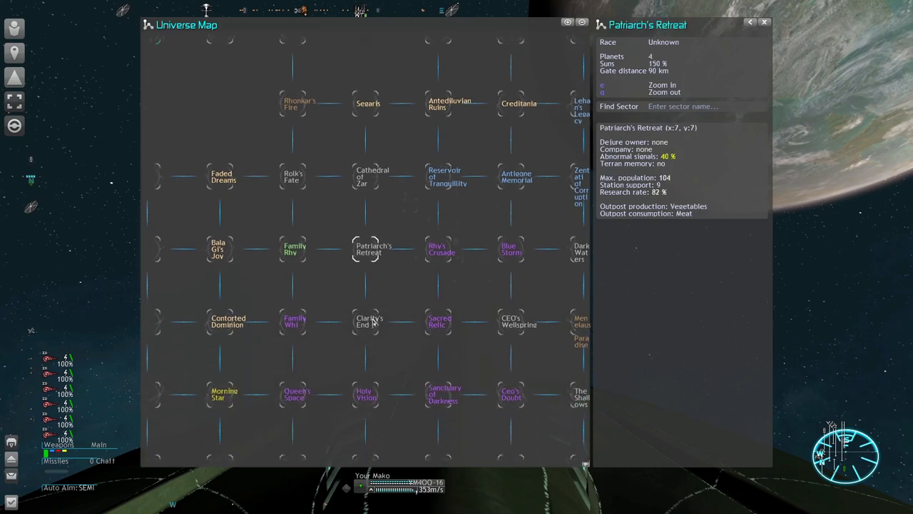
{"action": "mouse_move", "coordinate": [371, 311]}
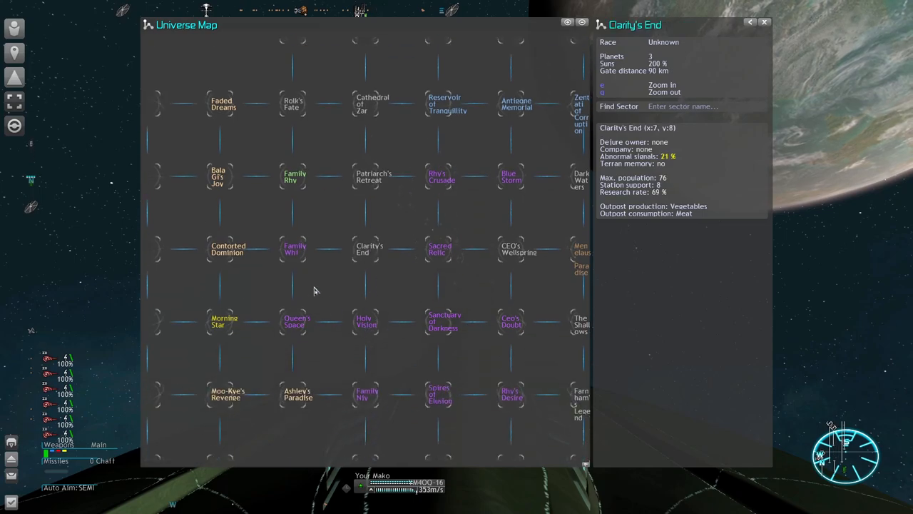
{"action": "mouse_move", "coordinate": [433, 264]}
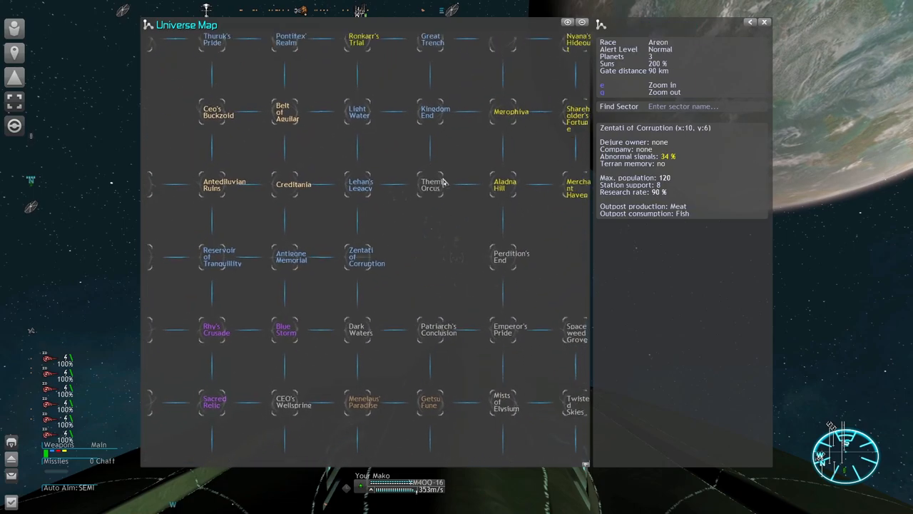
- View Themis Orcus's stats, then reselect Perdition's End (92% research, Terran memory)
{"action": "left_click", "coordinate": [431, 184]}
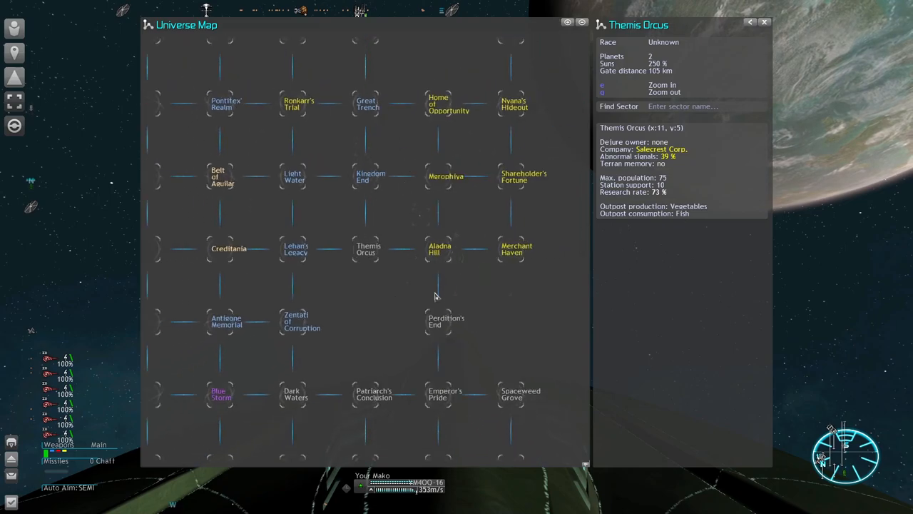
{"action": "left_click", "coordinate": [446, 321]}
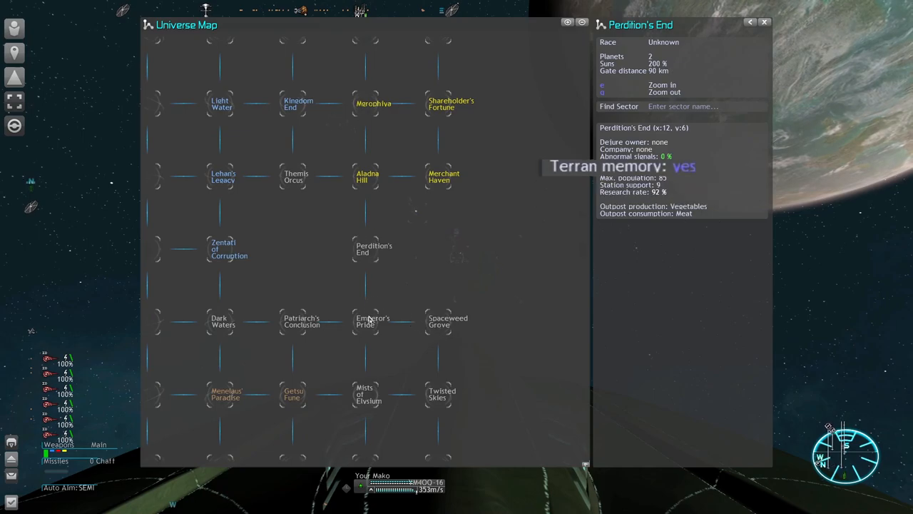
- View Mists of Elysium's stats, then select Twisted Skies (0 planets, 56% research)
{"action": "left_click", "coordinate": [367, 248]}
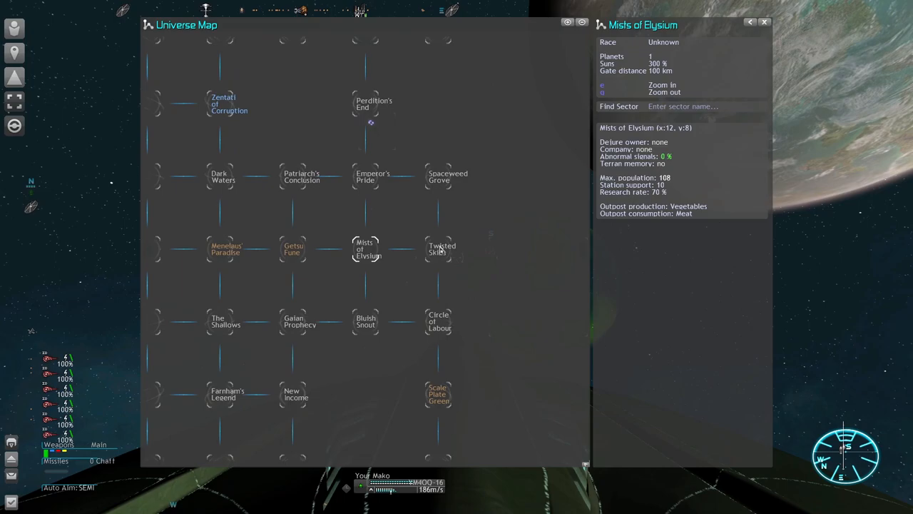
{"action": "left_click", "coordinate": [441, 249]}
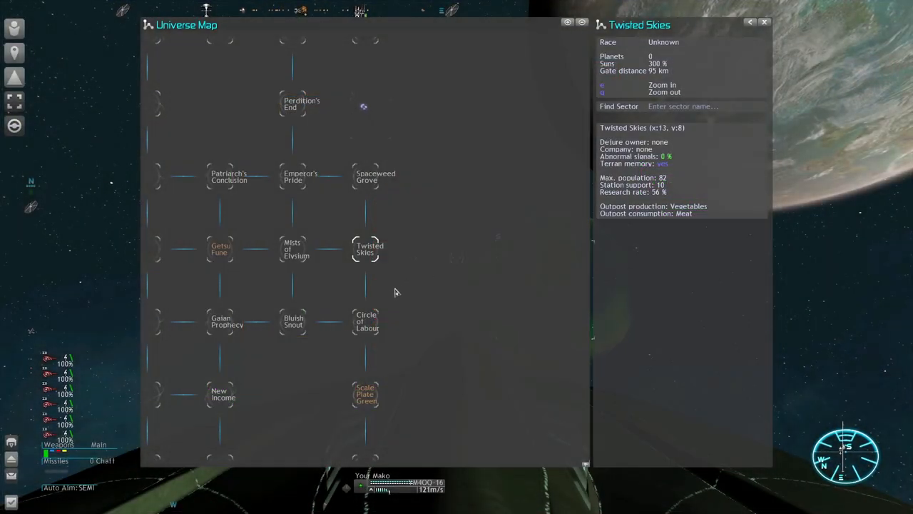
{"action": "mouse_move", "coordinate": [368, 324]}
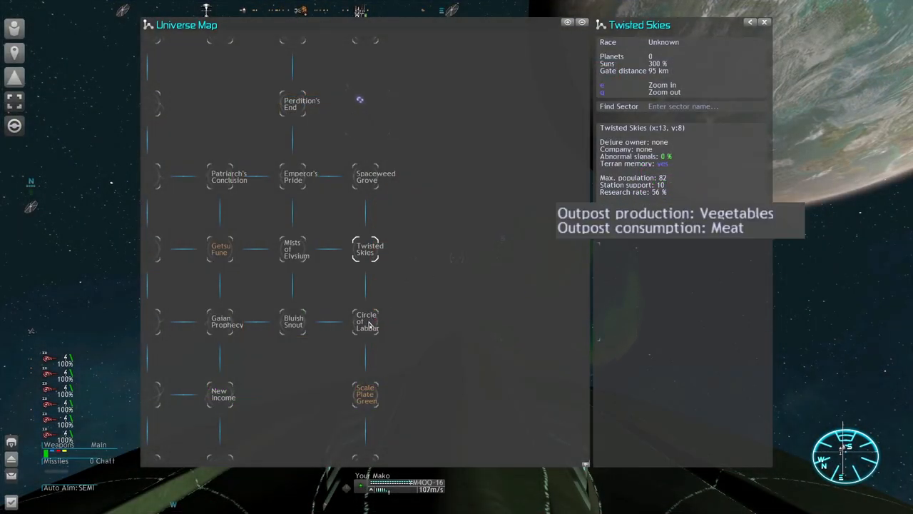